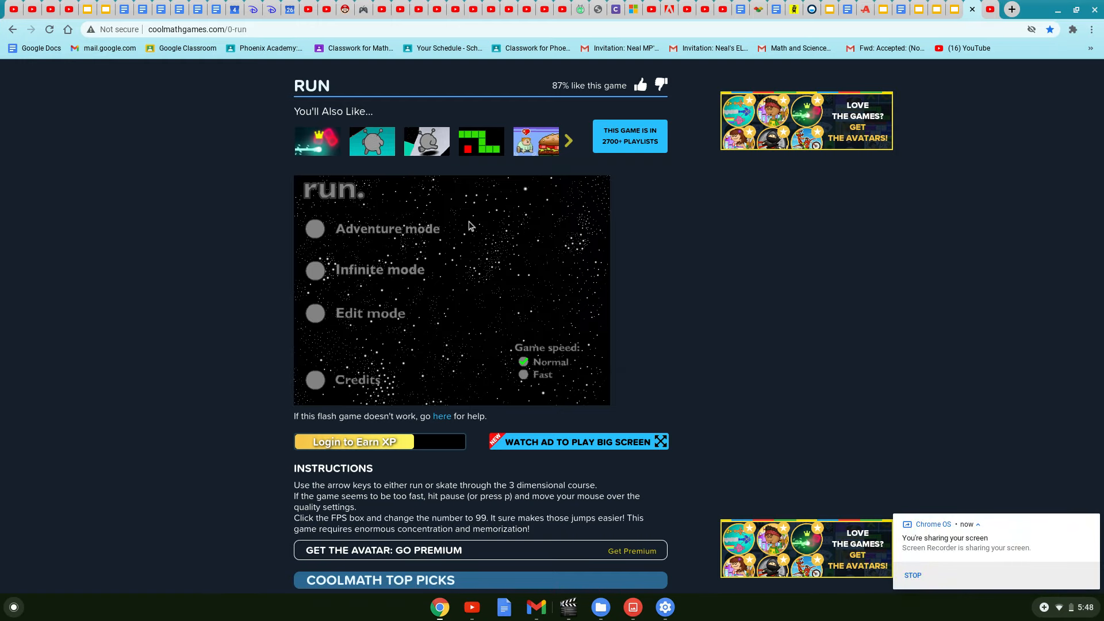
# Scroll the Coolmath Games page down until the Run game's menu is fully visible
pyautogui.scroll(-3)
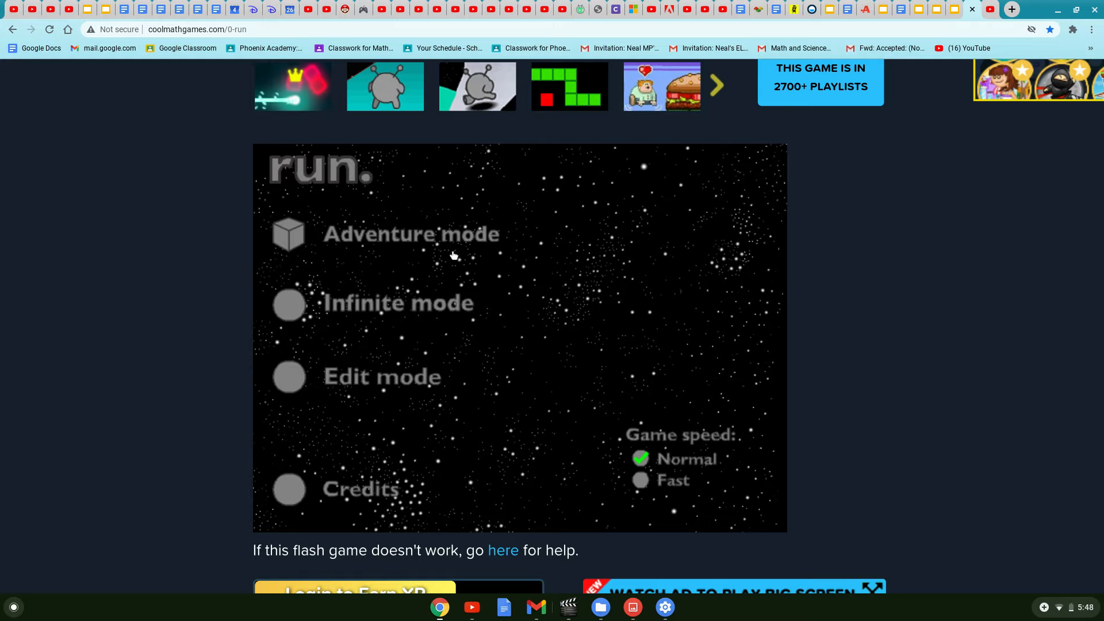
# Enter Adventure mode and cycle the level selector back and forth to pick a tunnel level
pyautogui.click(411, 234)
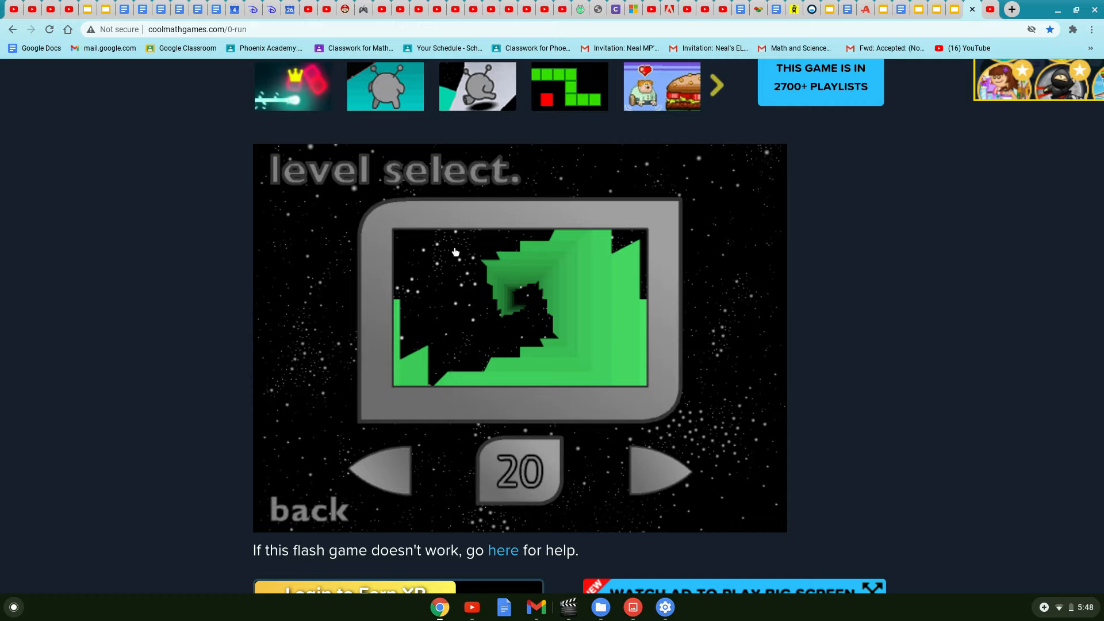
pyautogui.click(378, 474)
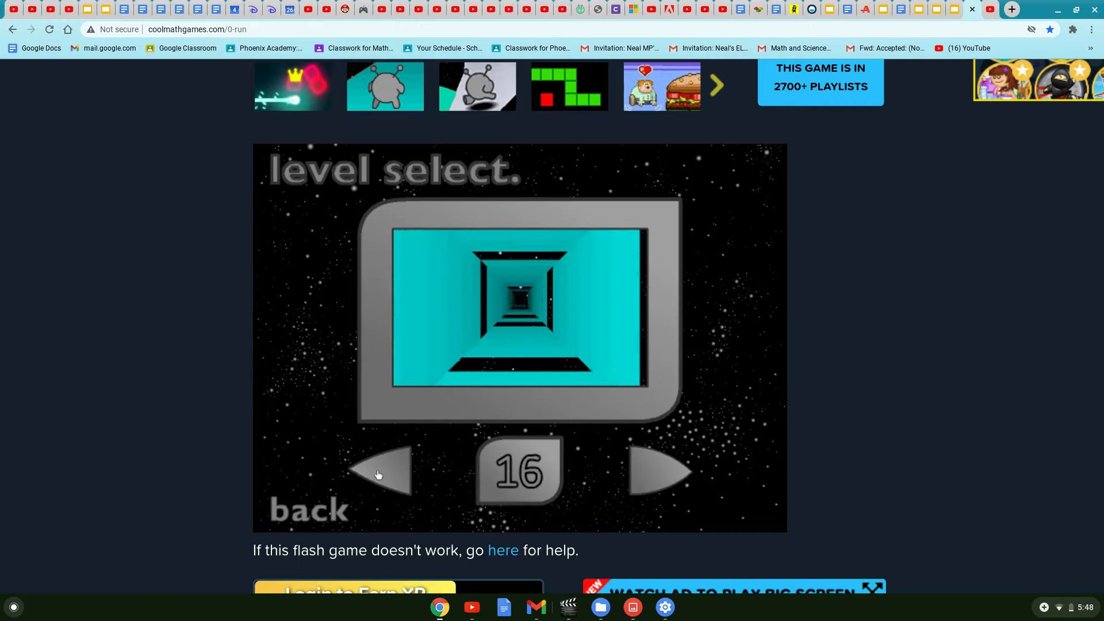
pyautogui.click(378, 476)
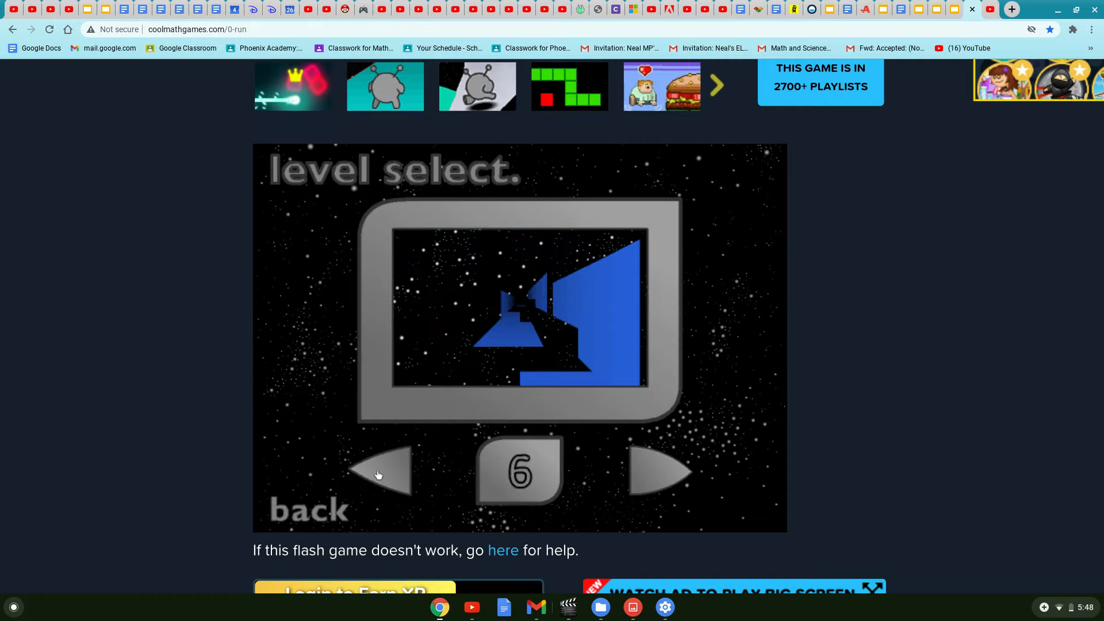
pyautogui.click(659, 474)
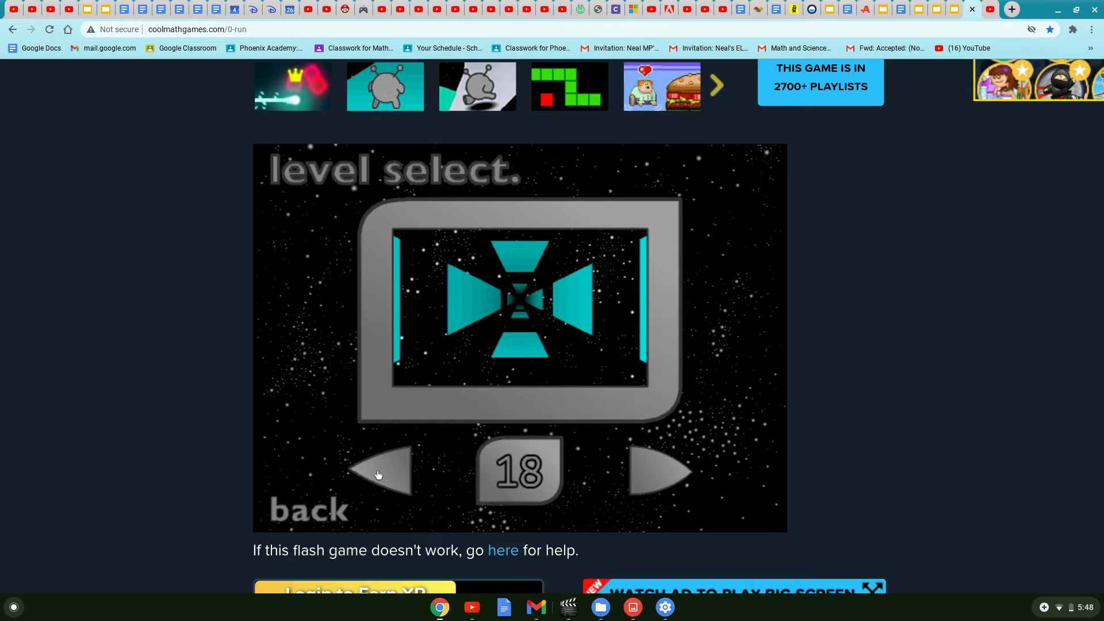
pyautogui.click(661, 473)
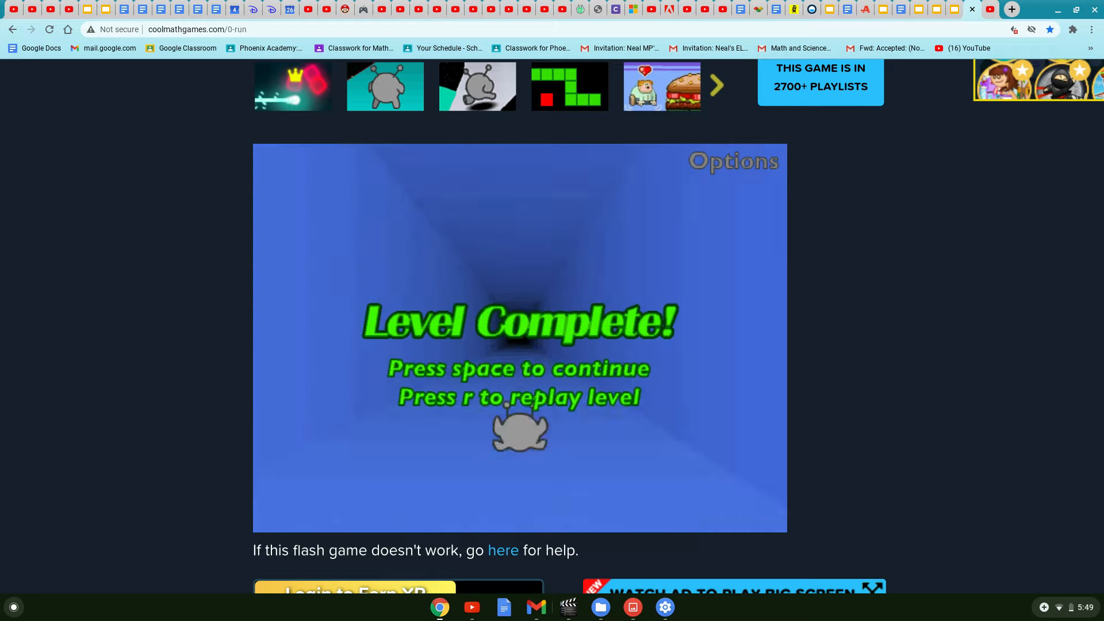
# Continue to the next blue tunnel level, start it and run it to Level Complete
pyautogui.press('space')
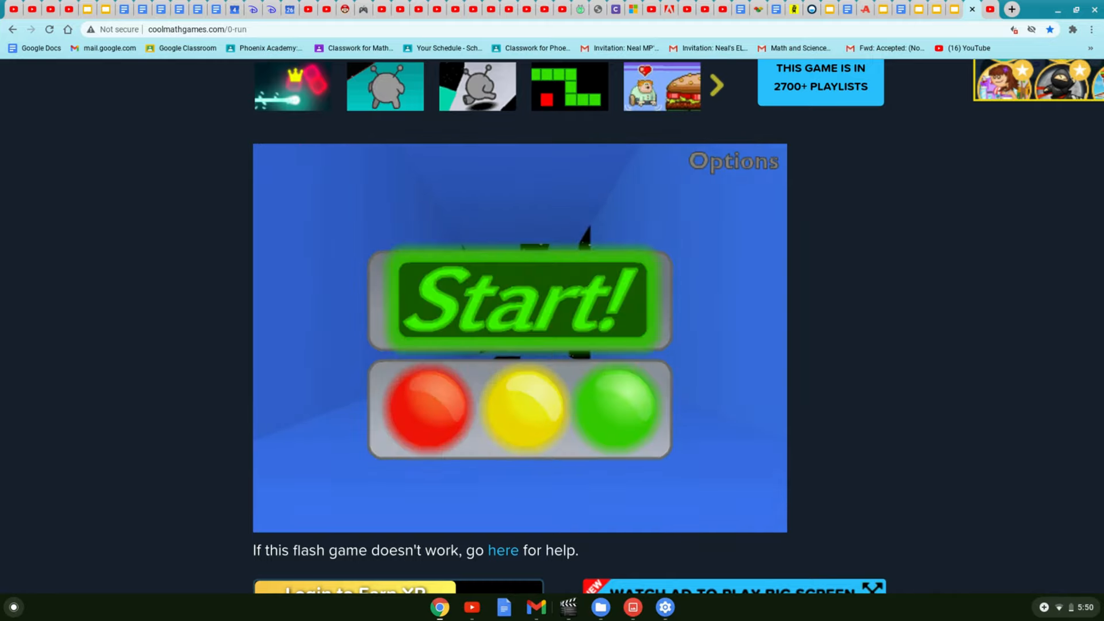
pyautogui.click(519, 301)
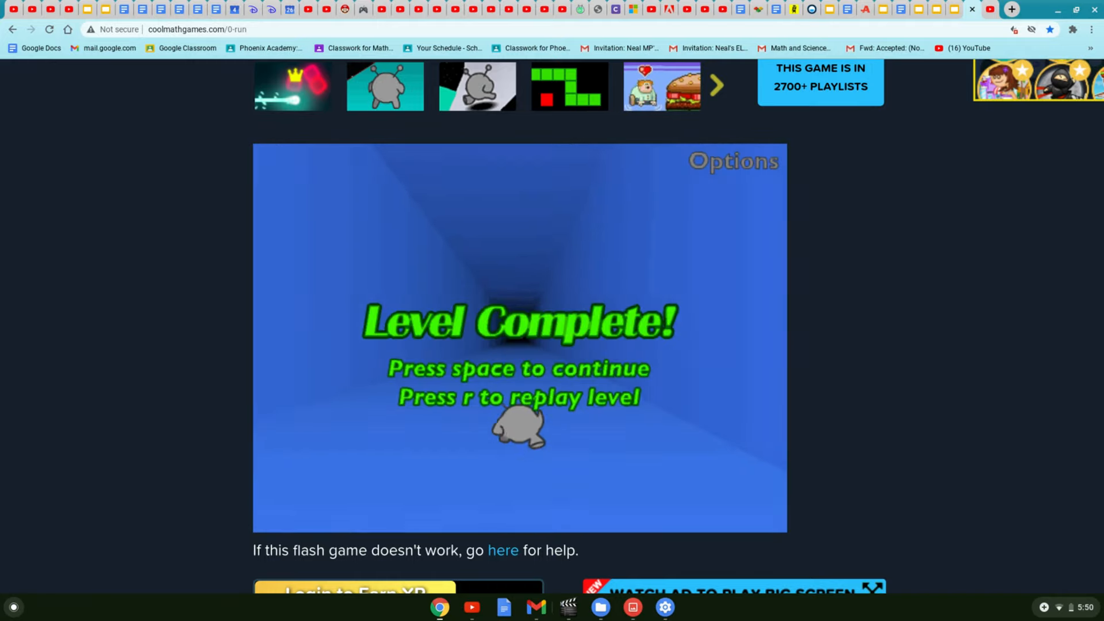
# Continue to the following blue tunnel level and begin its start countdown
pyautogui.press('space')
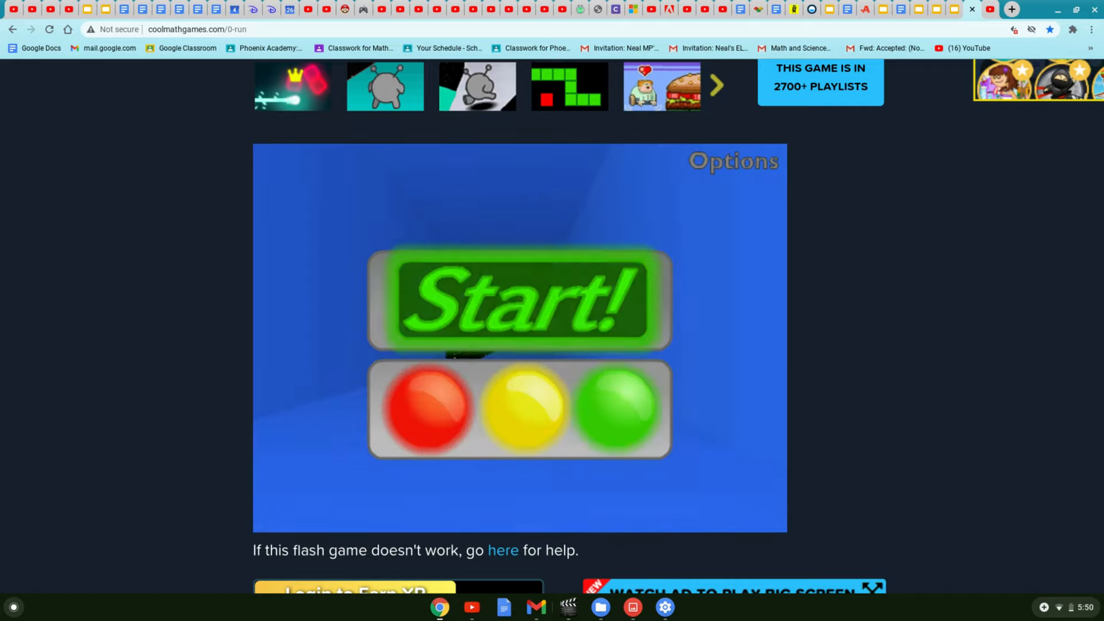
pyautogui.click(518, 302)
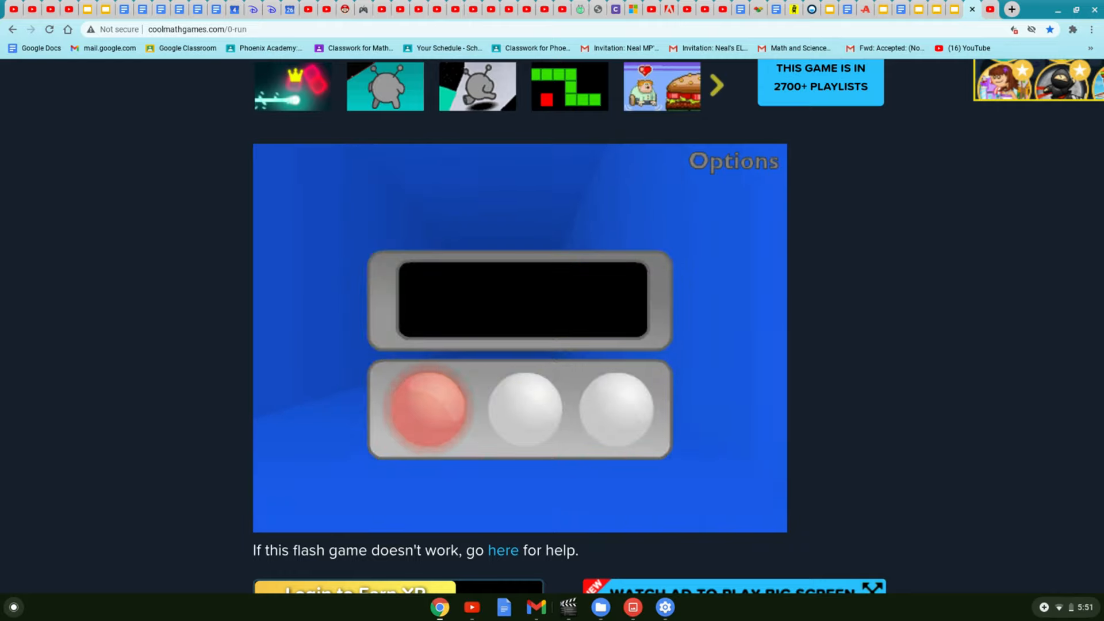
# Focus the game area and let the traffic-light countdown reach Start!
pyautogui.click(522, 409)
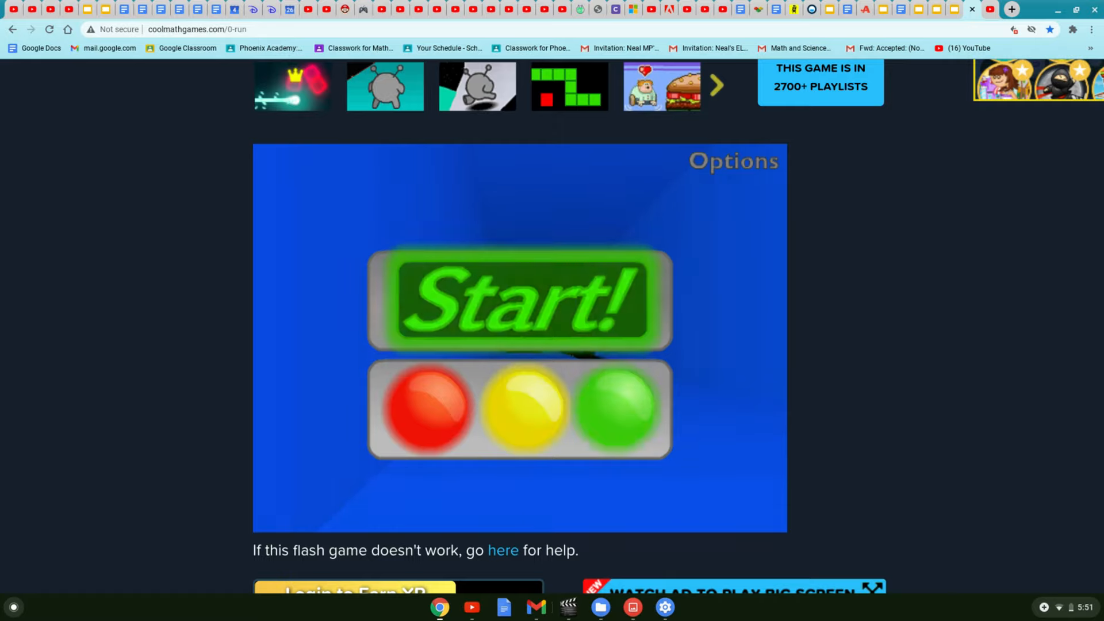
# Focus the game and run the blue tunnel through to the turquoise level's Start! signal
pyautogui.click(518, 300)
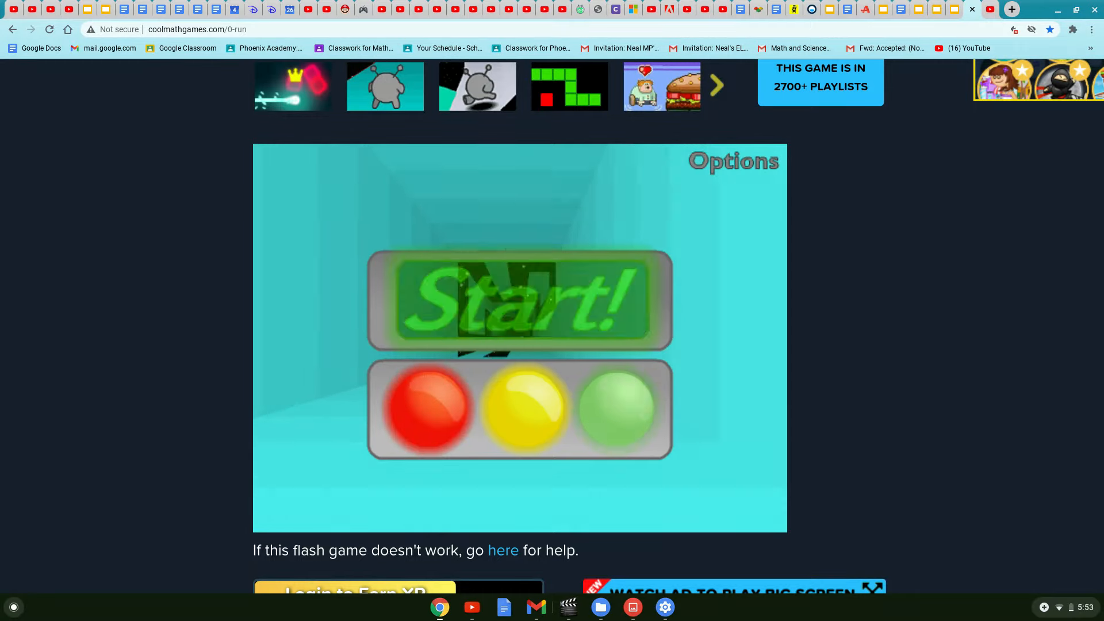
# Run the turquoise tunnel level, fall, and have it restart from its countdown
pyautogui.click(518, 302)
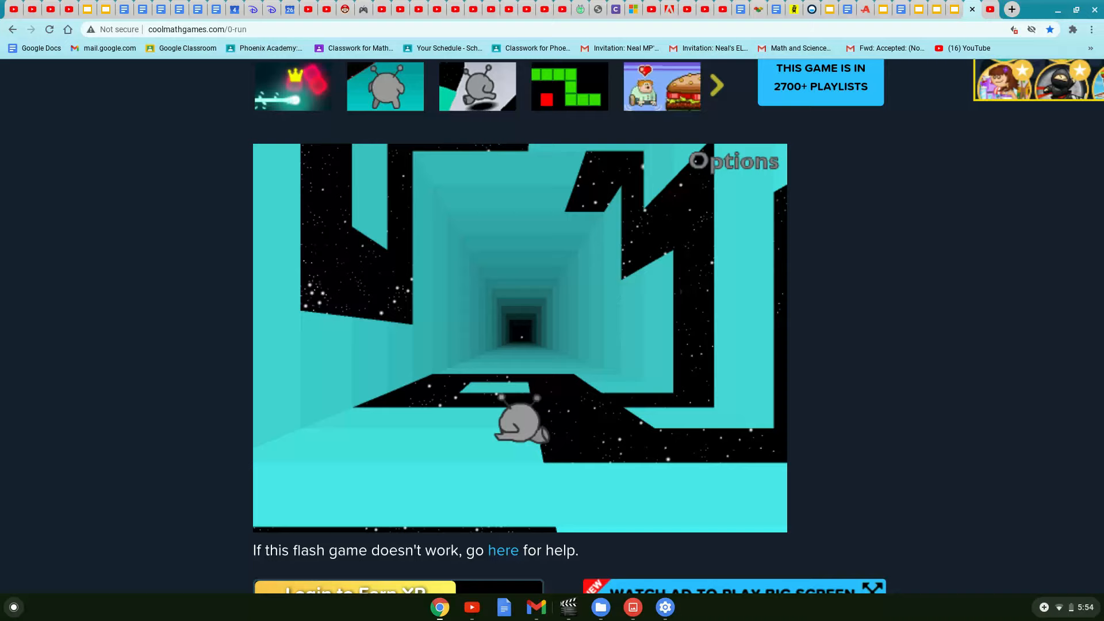
pyautogui.click(732, 161)
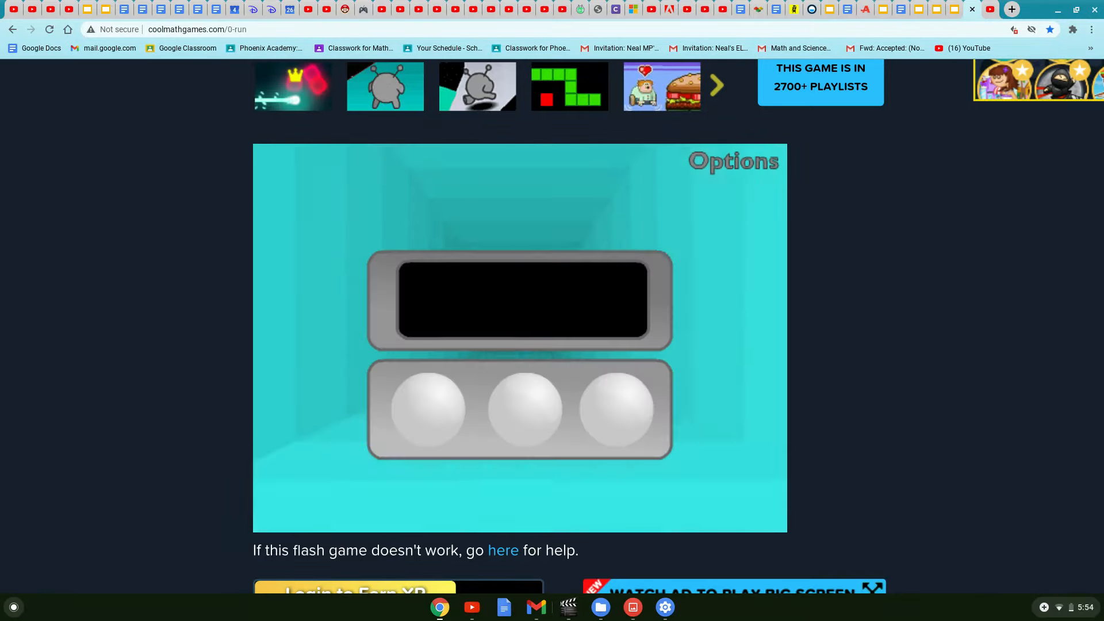
pyautogui.click(427, 410)
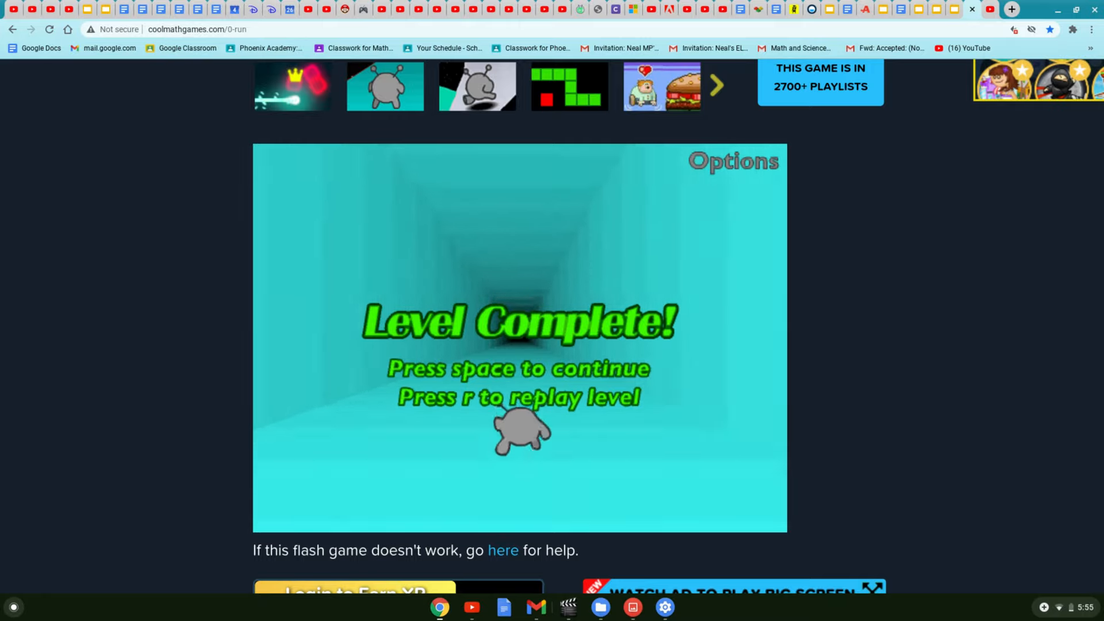
# Continue past the cleared turquoise level and start running the cyan space tunnel
pyautogui.press('space')
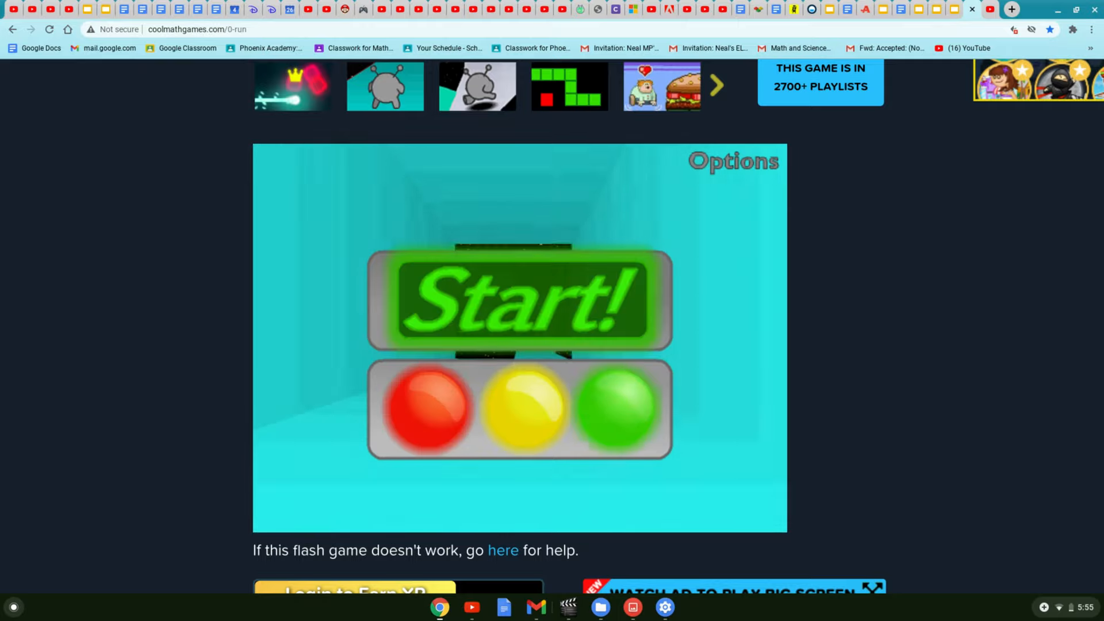
pyautogui.click(518, 302)
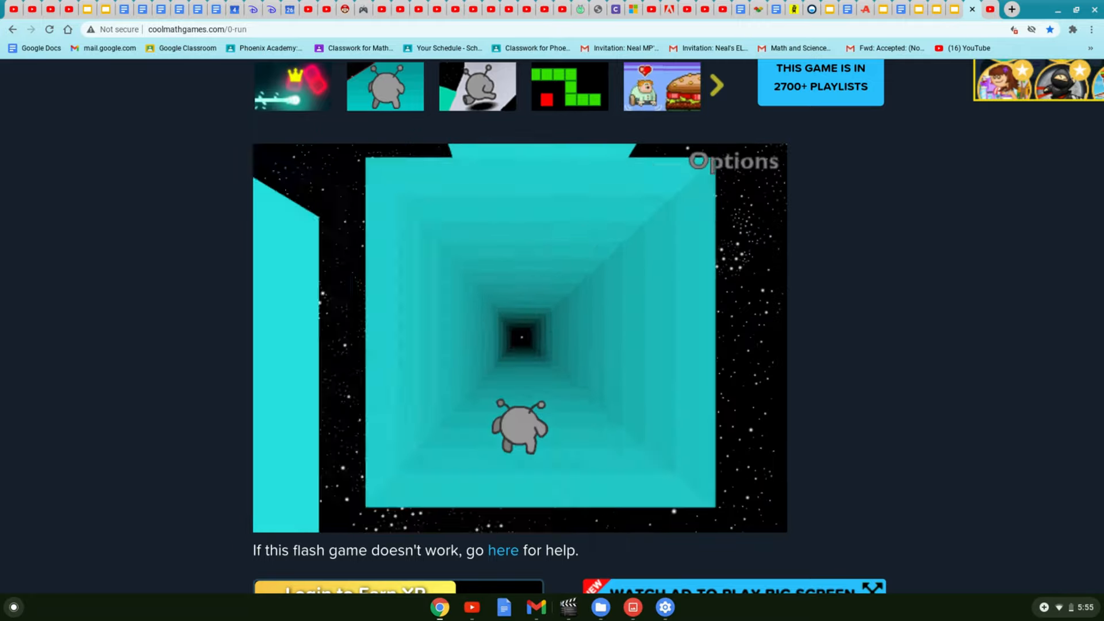
# Attempt the cyan space tunnel level and restart it from the countdown after falling
pyautogui.click(735, 160)
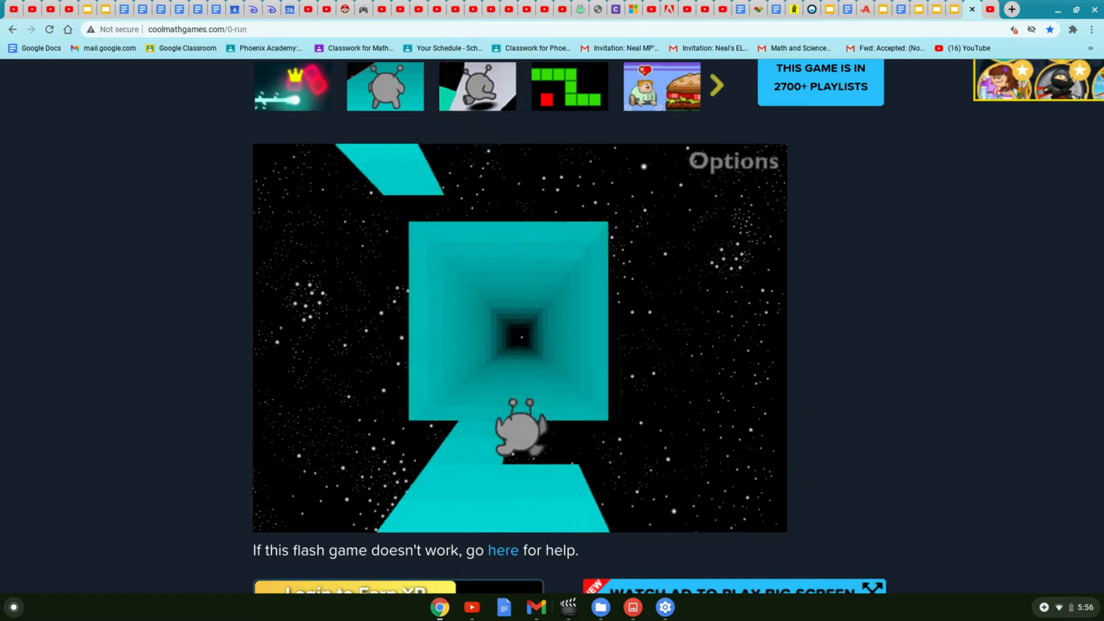
pyautogui.click(733, 161)
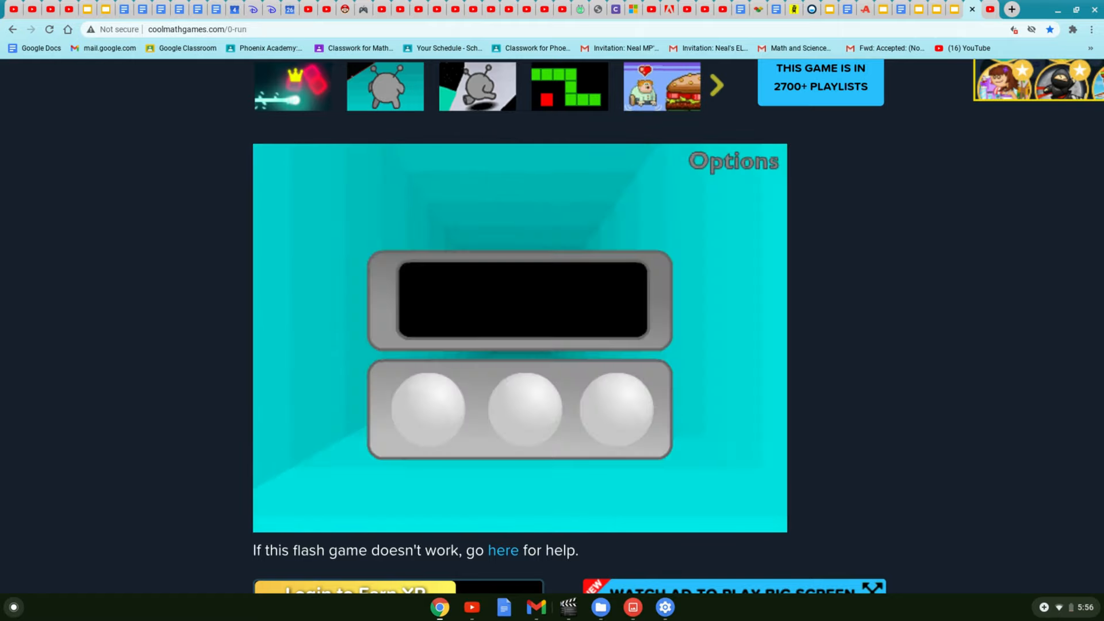